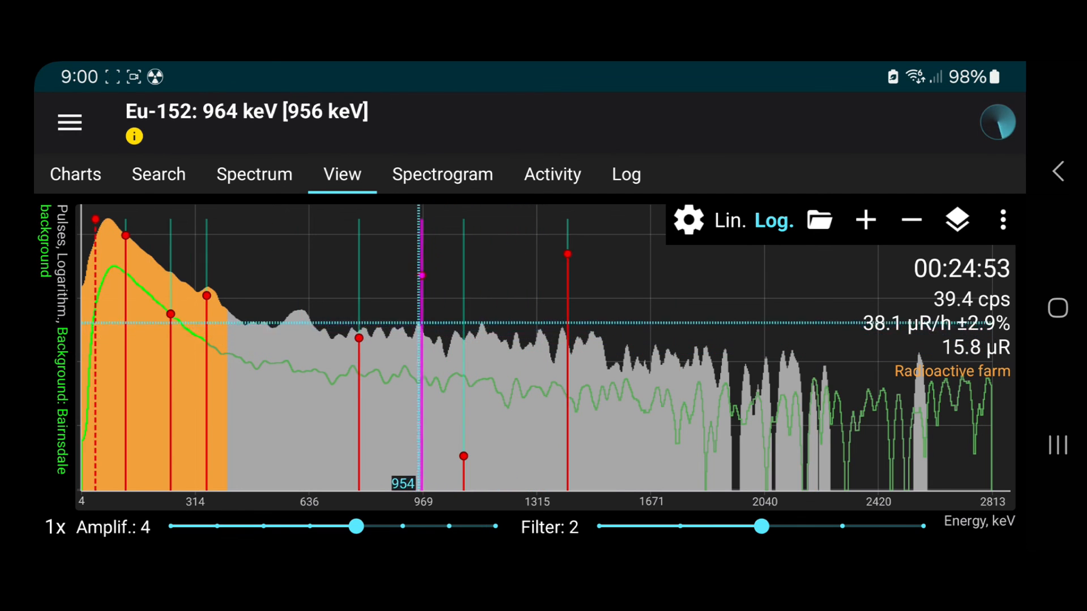
- Move the spectrum cursor from 954 keV to 1152 keV, identified as Sc-44 (1157 keV)
left_click_drag(421, 278, 360, 339)
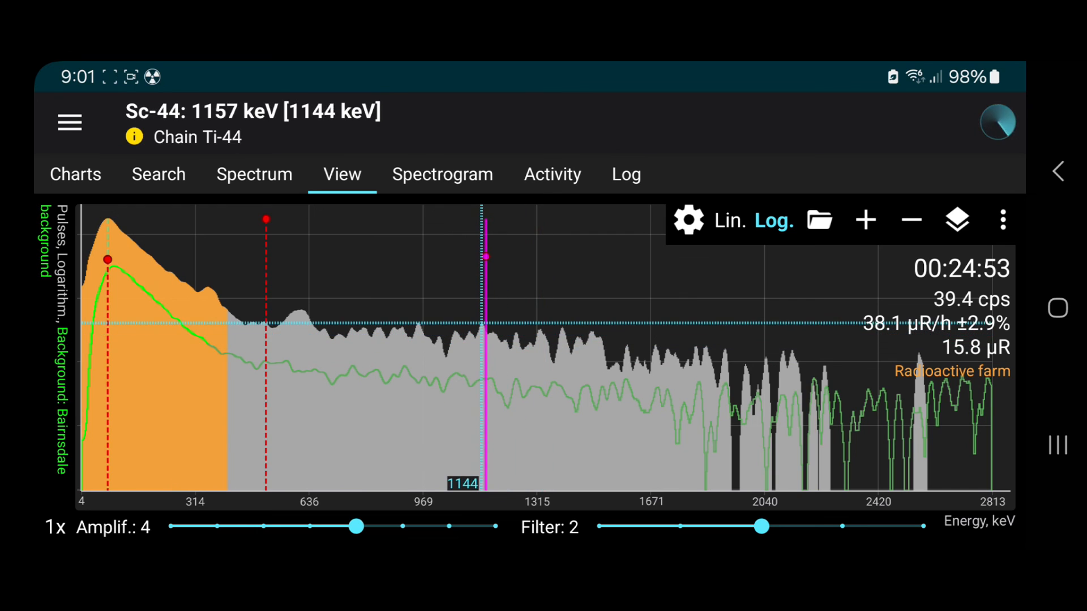
left_click_drag(487, 326, 490, 326)
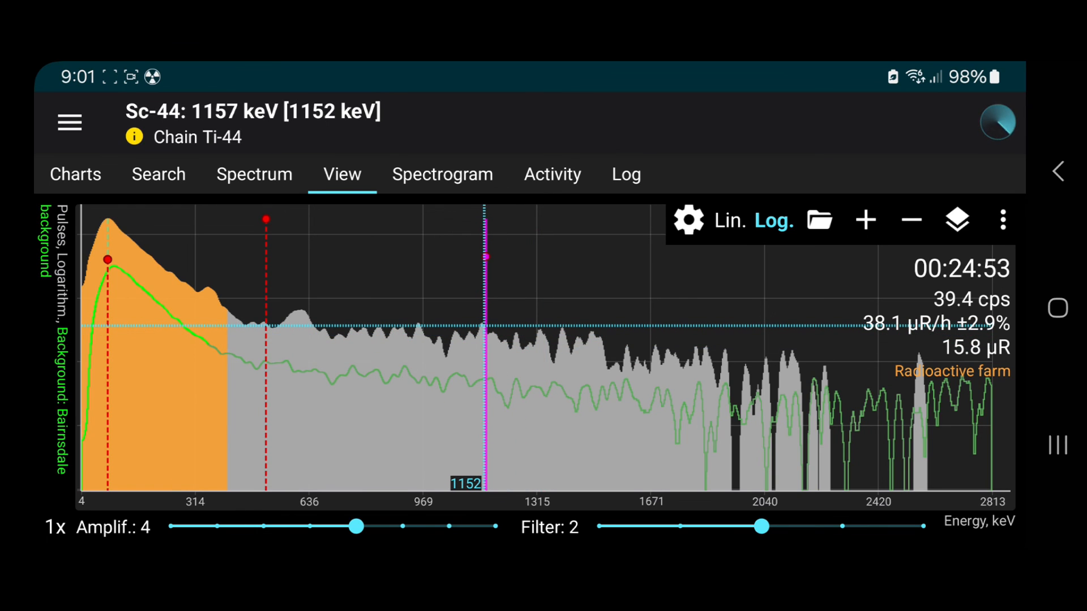